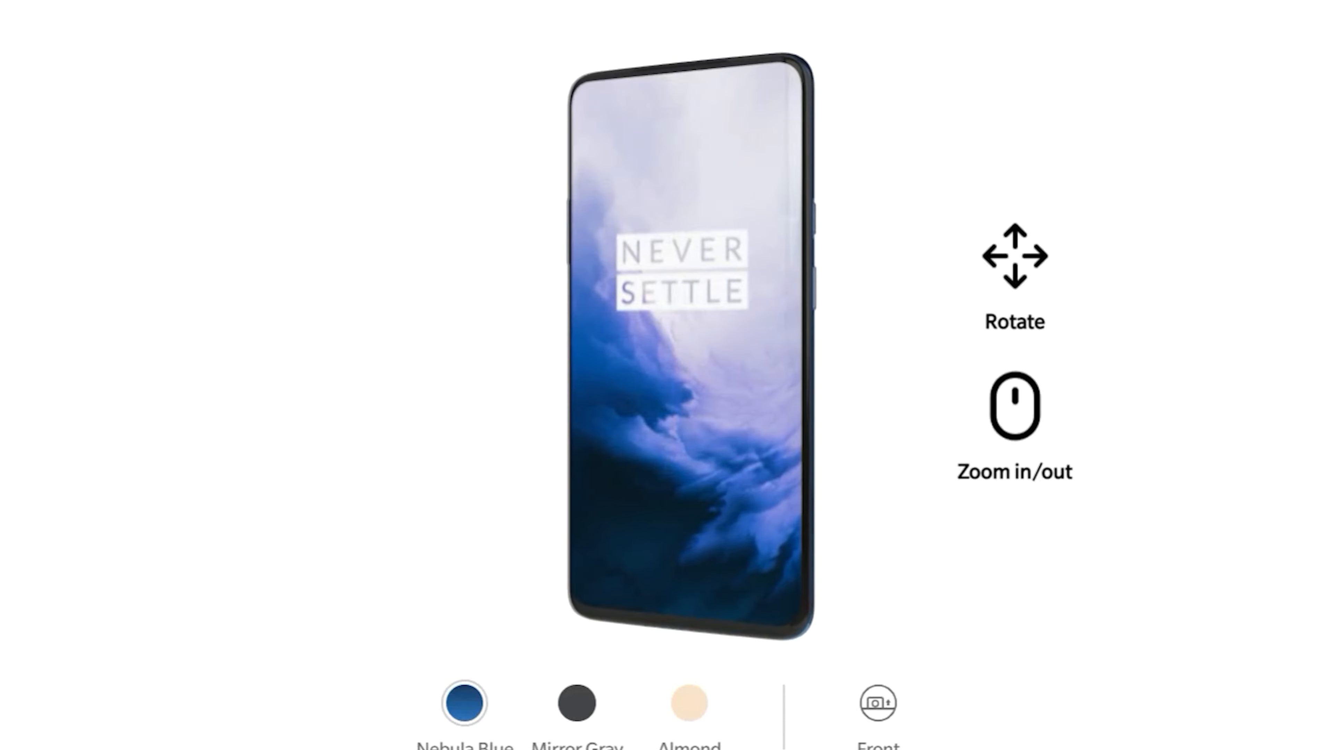
Rotate the 3D phone model in the product viewer before leaving it
drag(680, 340, 654, 341)
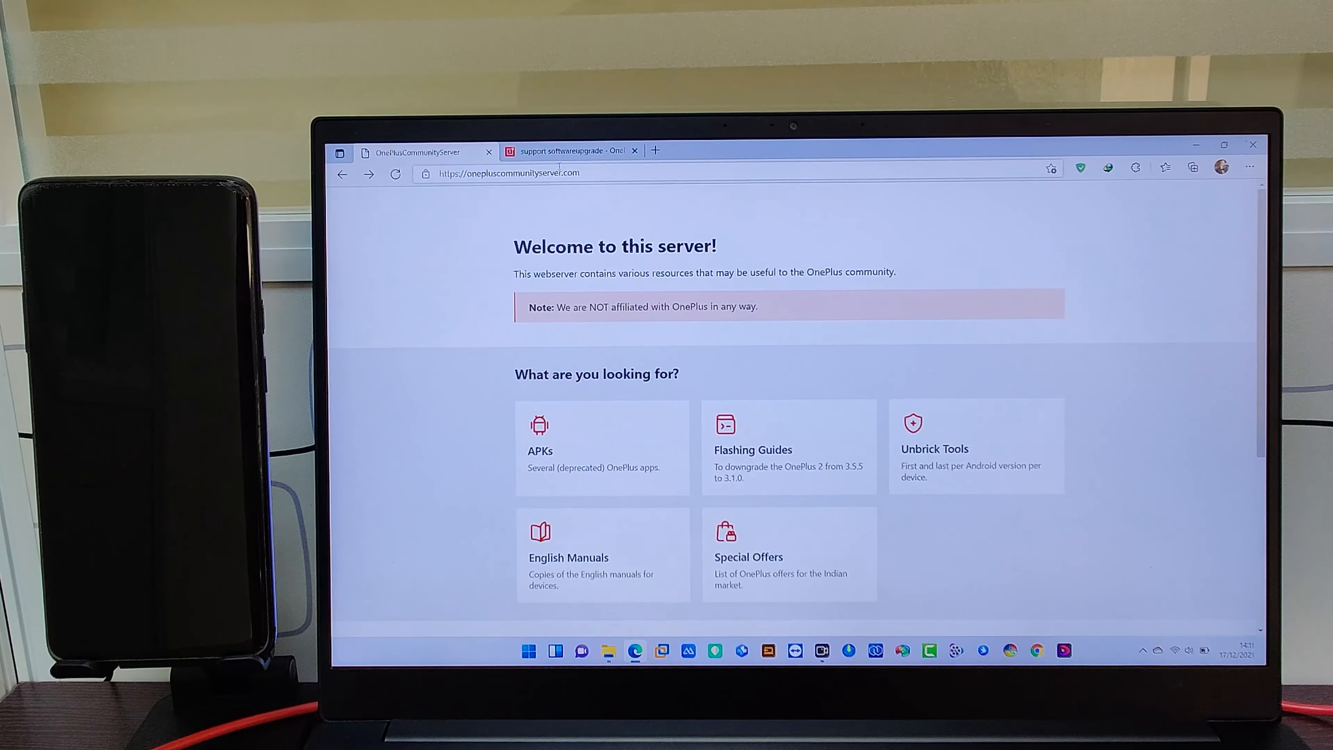
Navigate the community server to Unbrick Tools > OnePlus_7_Pro > Global_GM21AA > Q
click(510, 174)
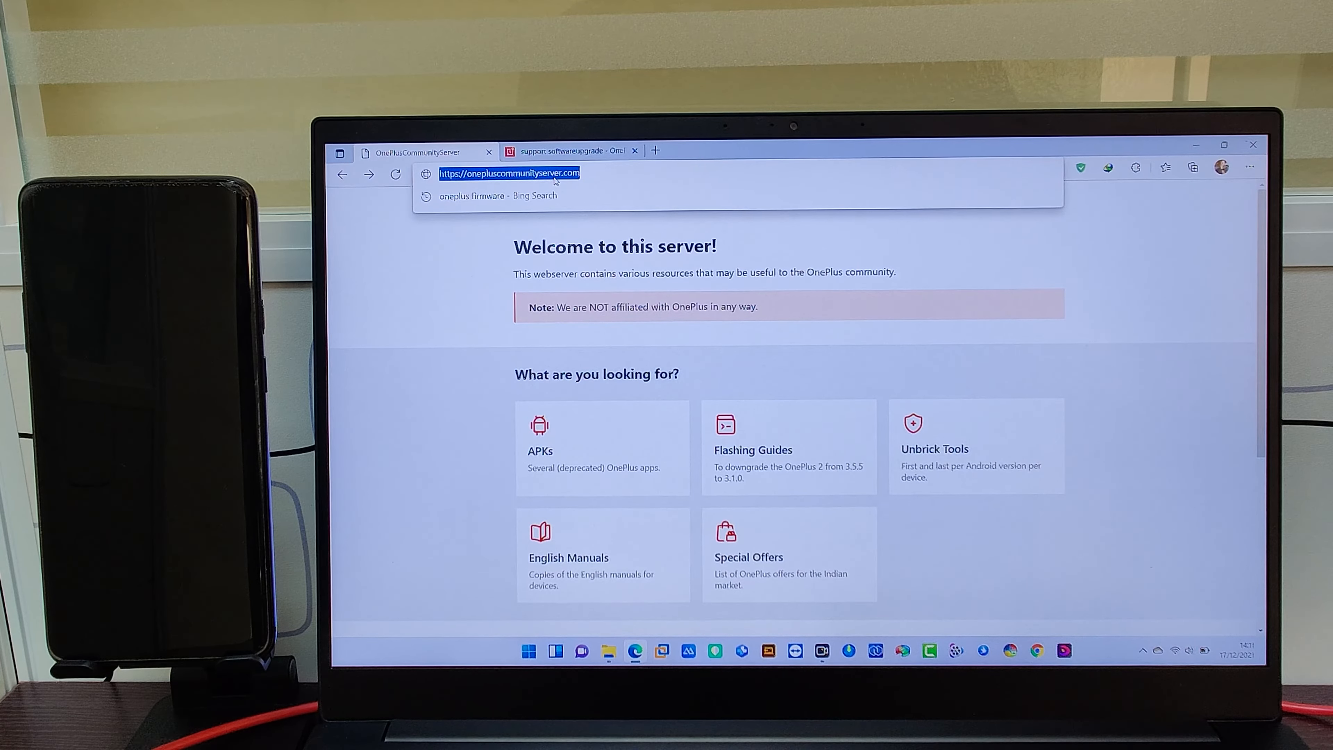
mouse_move(973, 448)
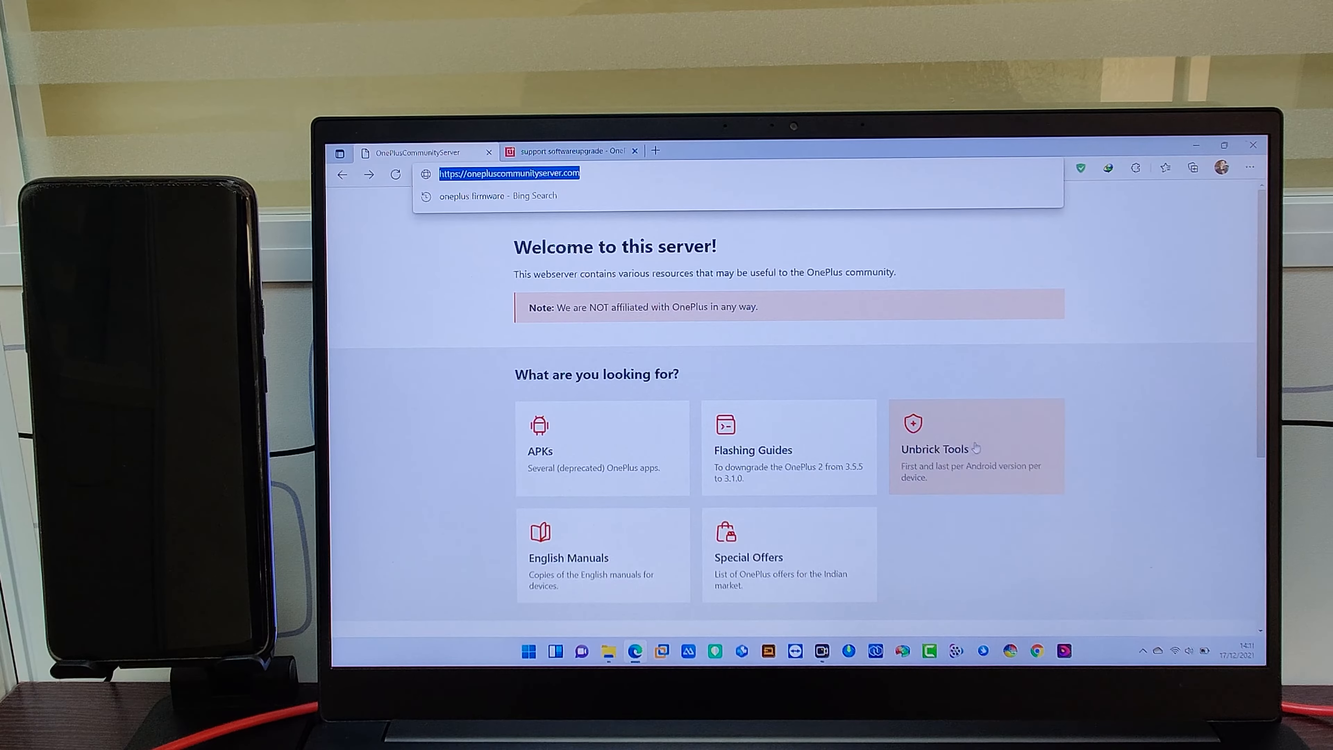
click(975, 446)
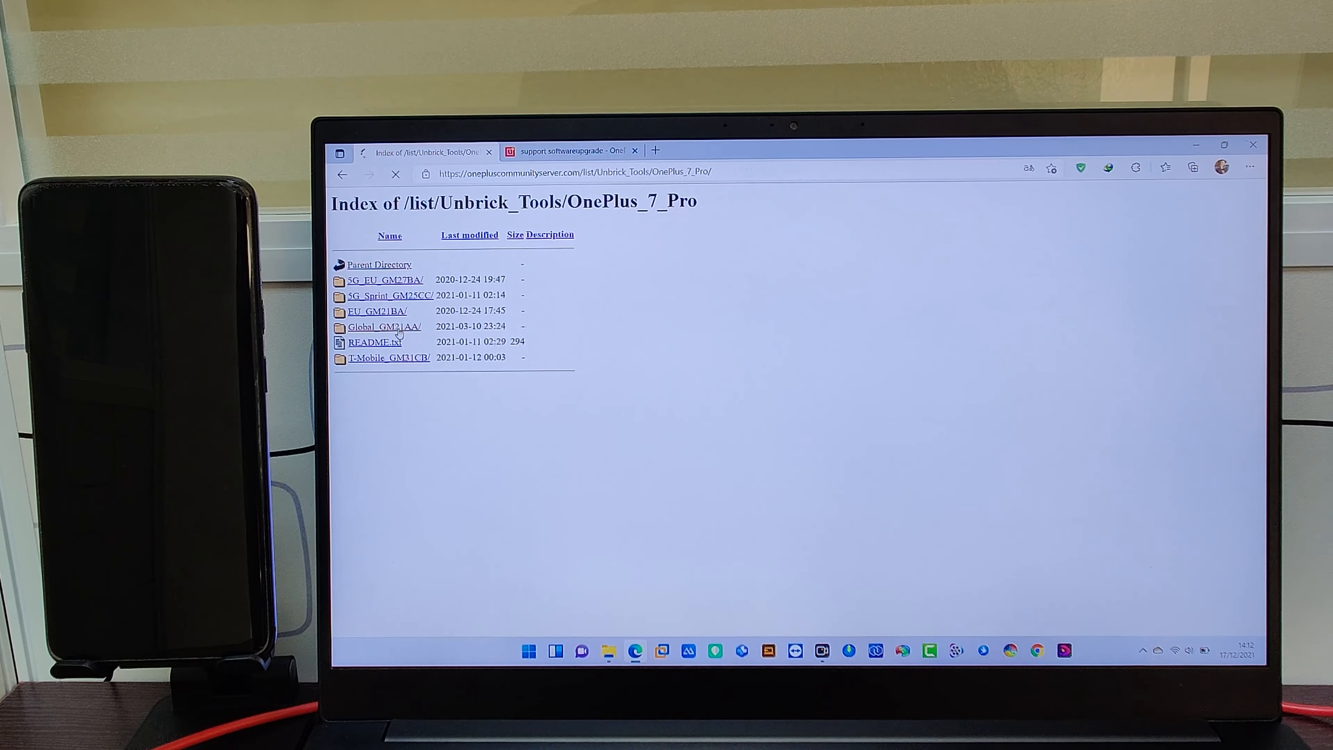
click(384, 327)
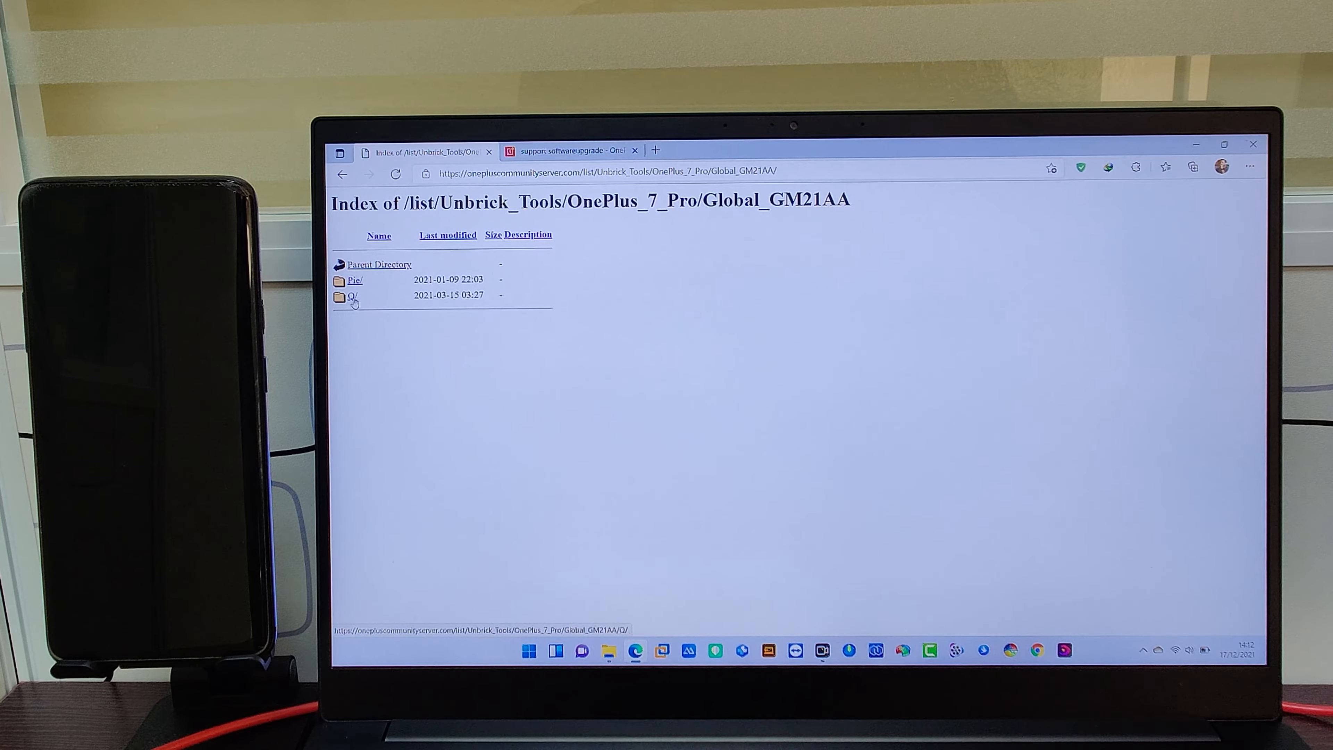
click(350, 295)
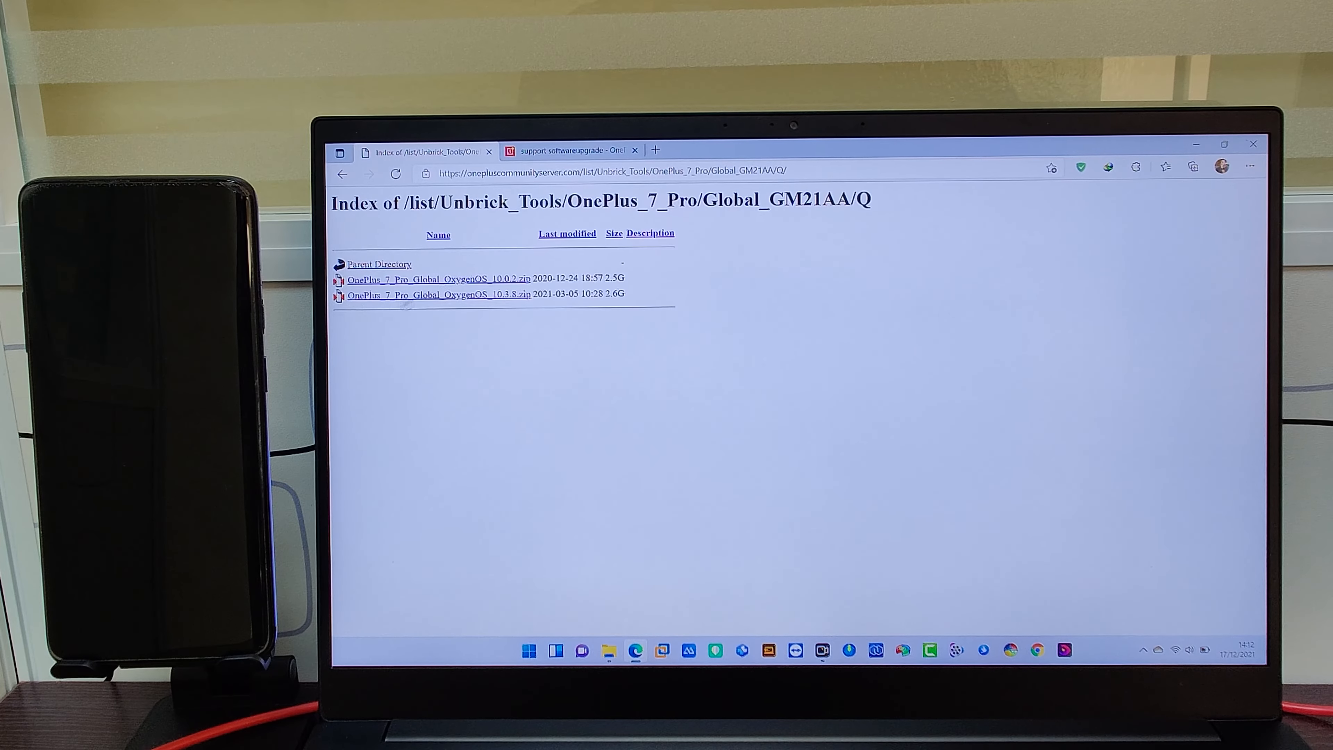
mouse_move(508, 307)
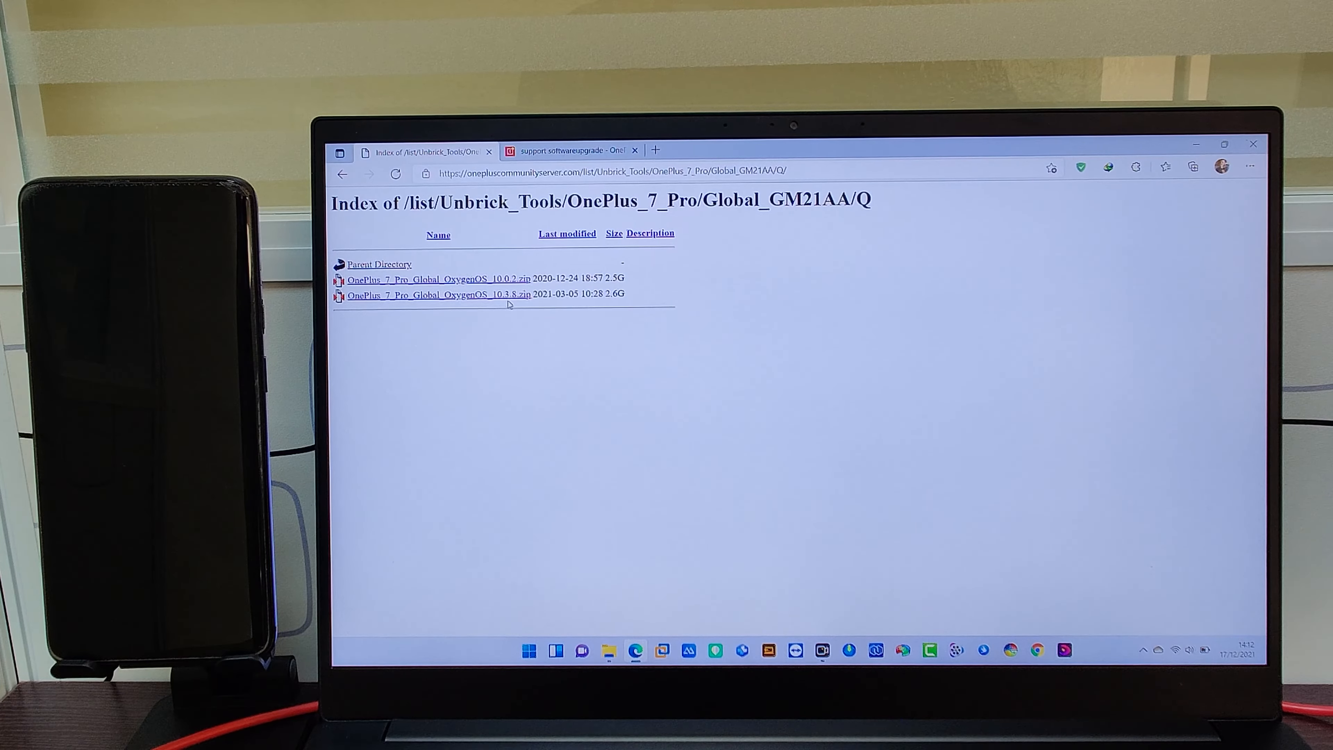
Download the OxygenOS 10.3.8 firmware zip and the Qualcomm drivers.7z archive
click(438, 294)
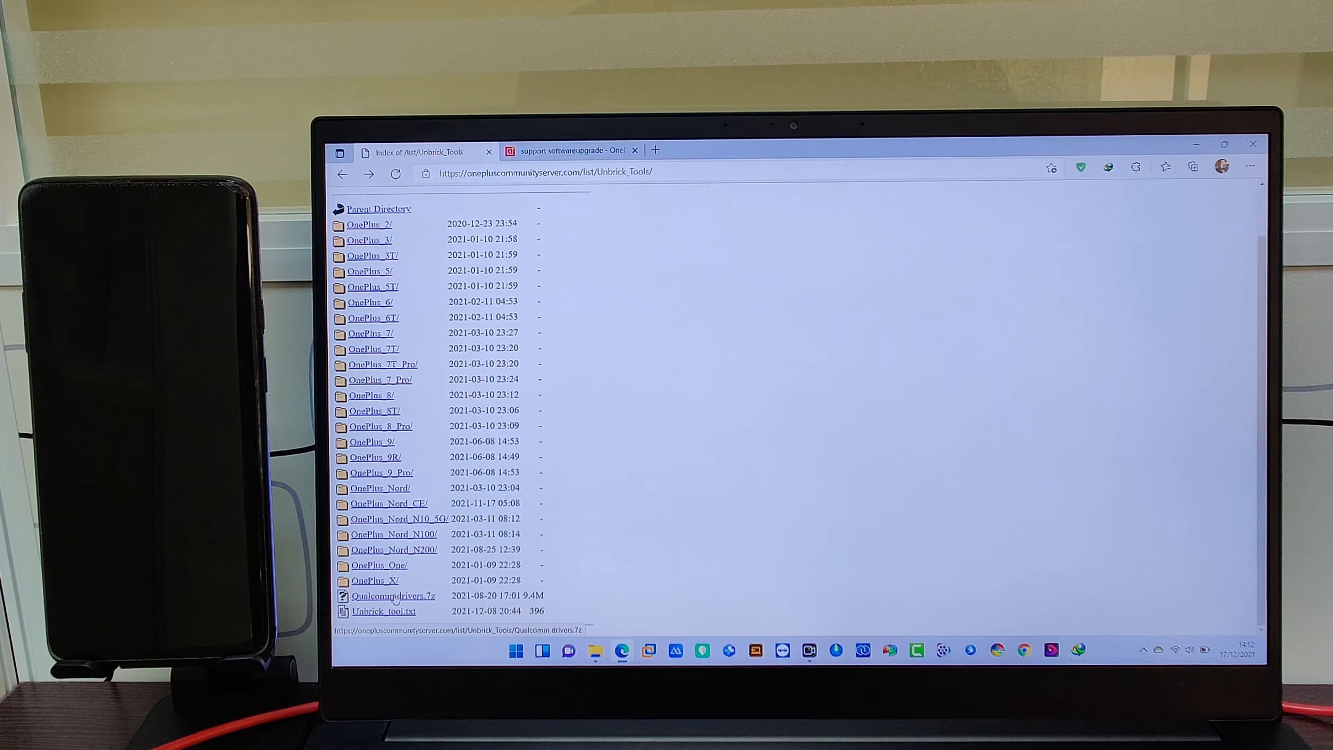
click(392, 595)
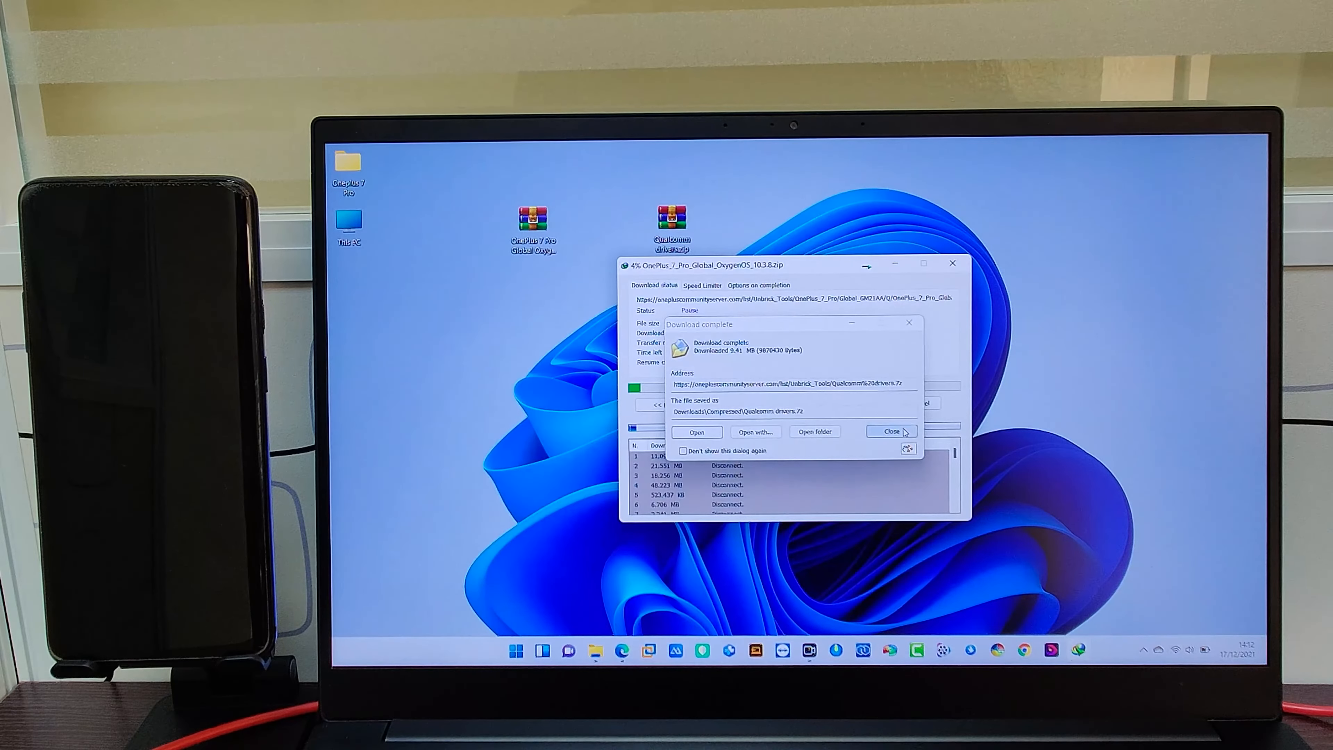
Extract the OxygenOS 10.3.8 zip and Qualcomm drivers archive to desktop folders with 7-Zip
right_click(534, 221)
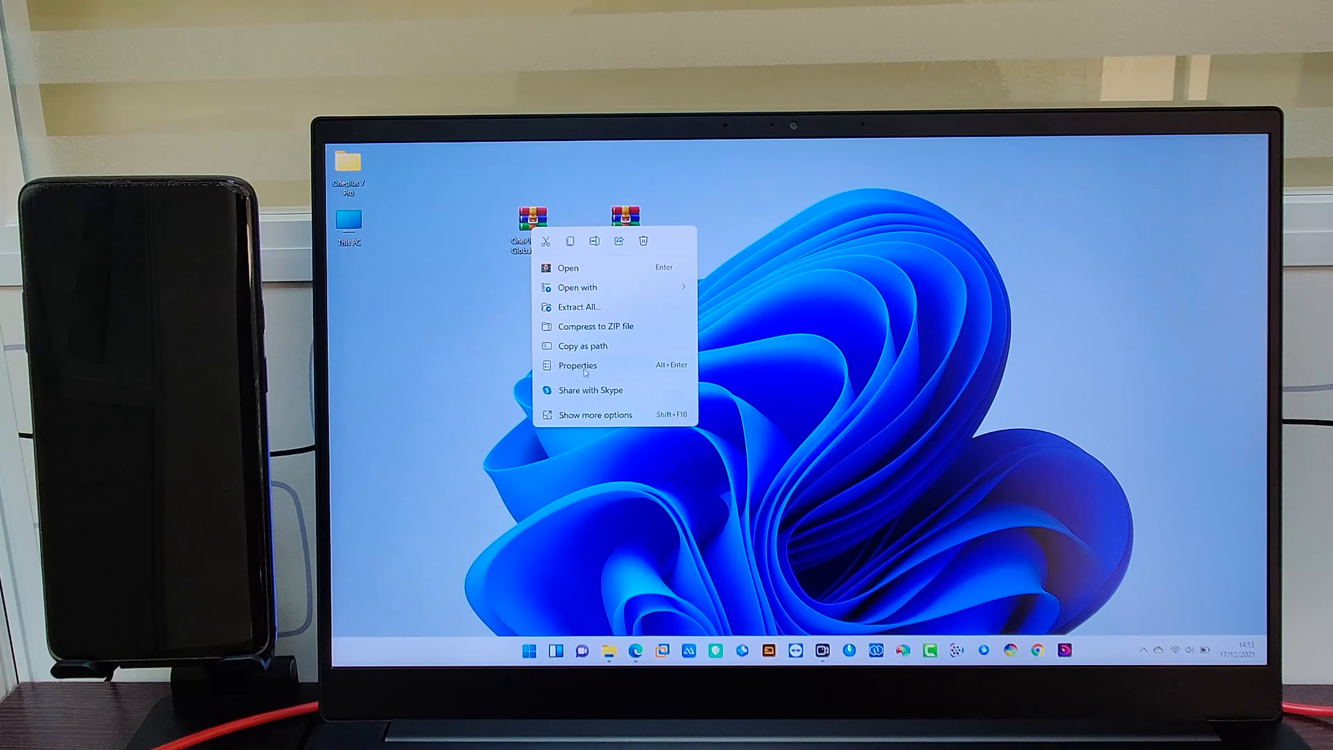
click(595, 413)
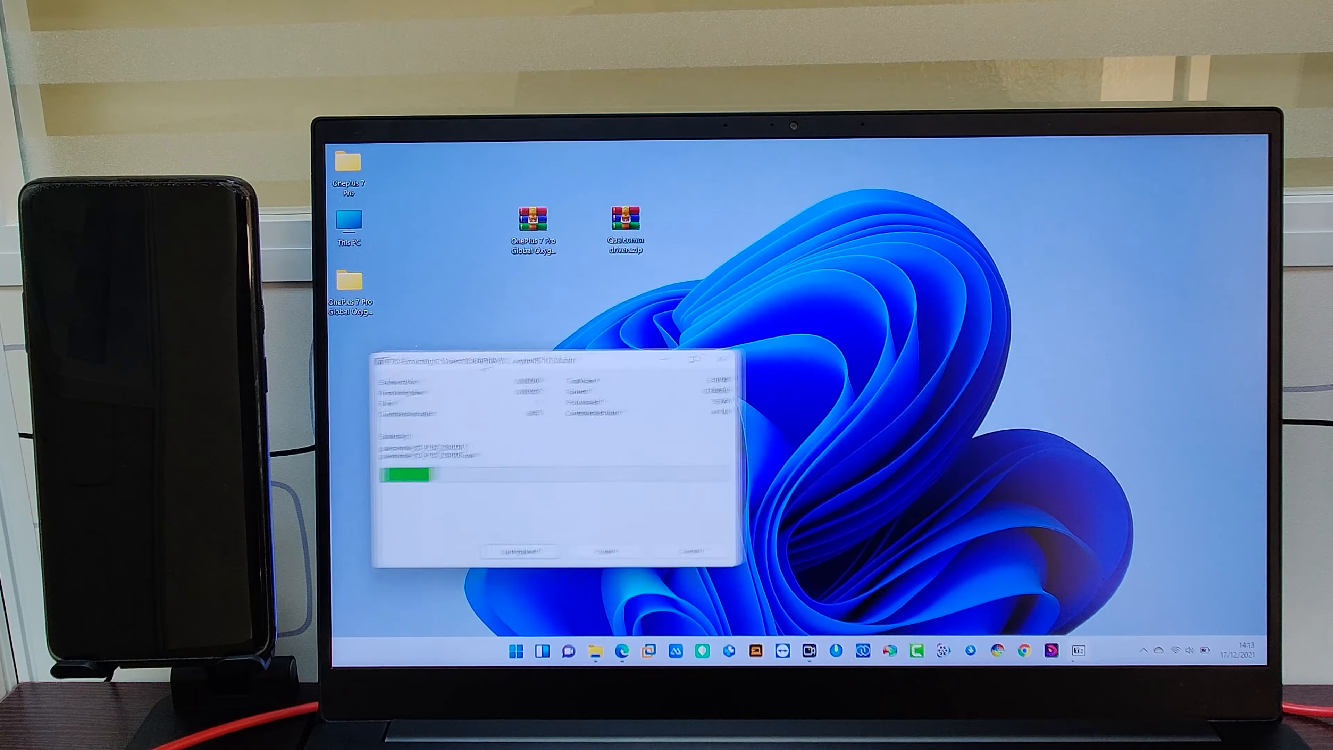
right_click(625, 219)
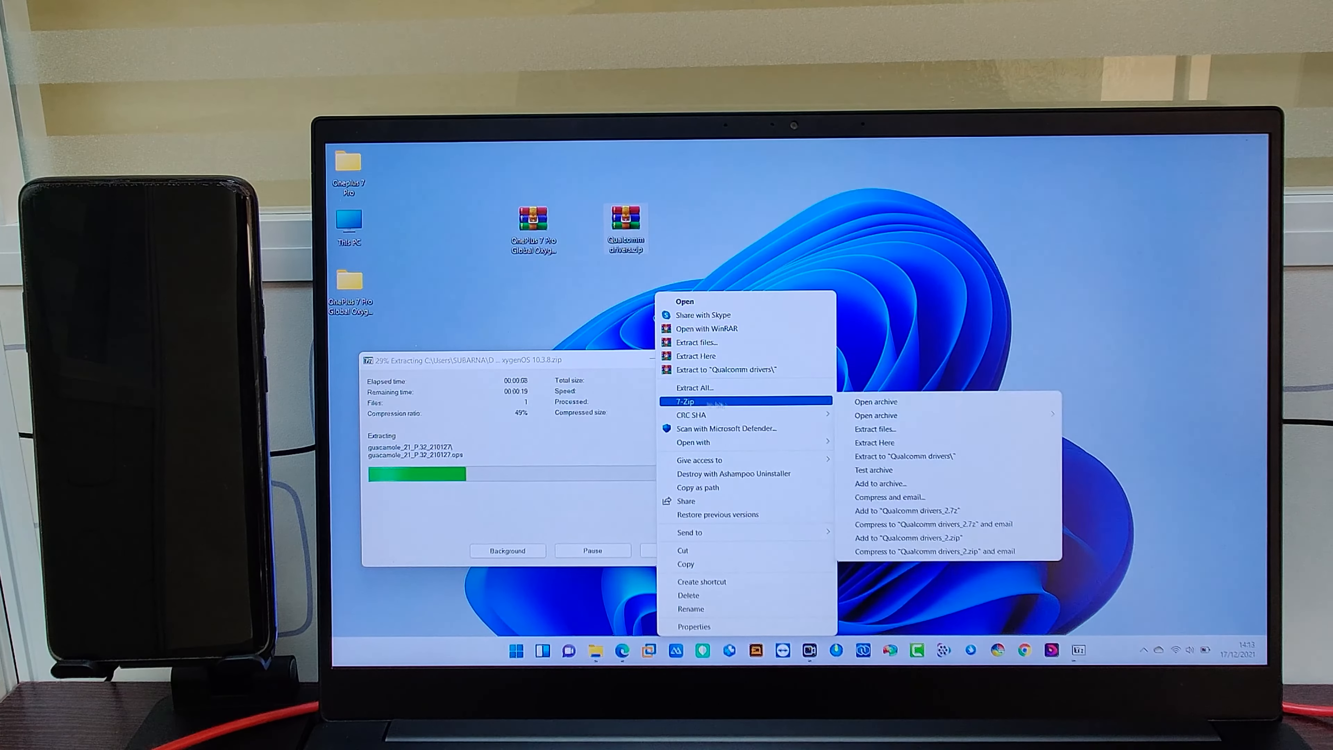
click(904, 456)
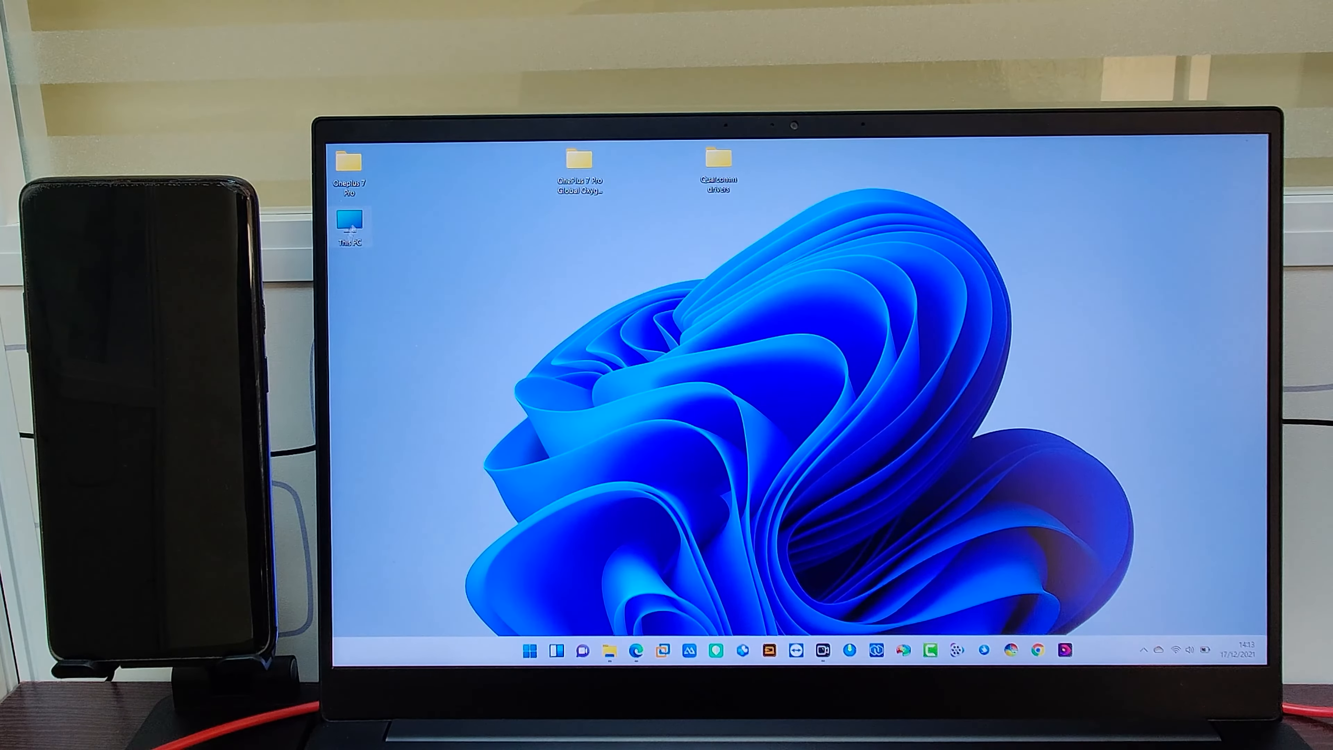
Manage This PC to reach Device Manager's list of hardware device categories
right_click(350, 222)
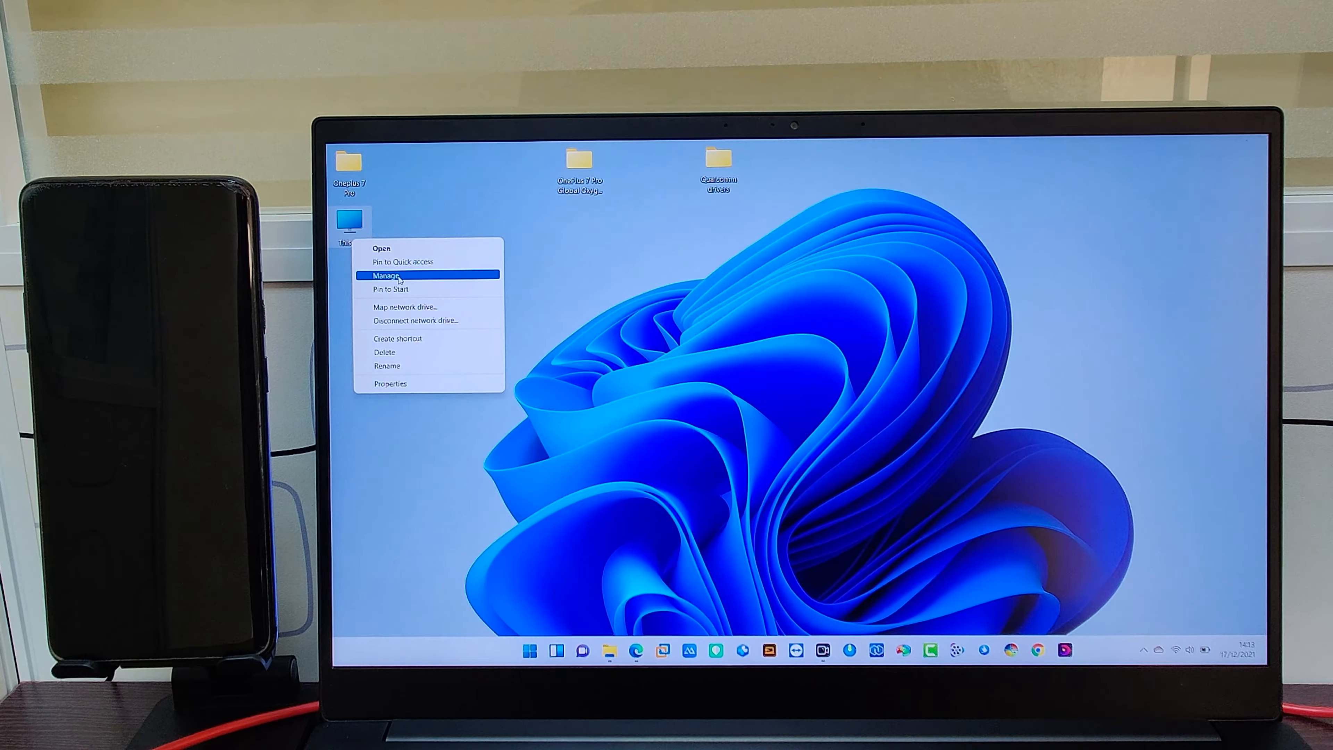
click(387, 274)
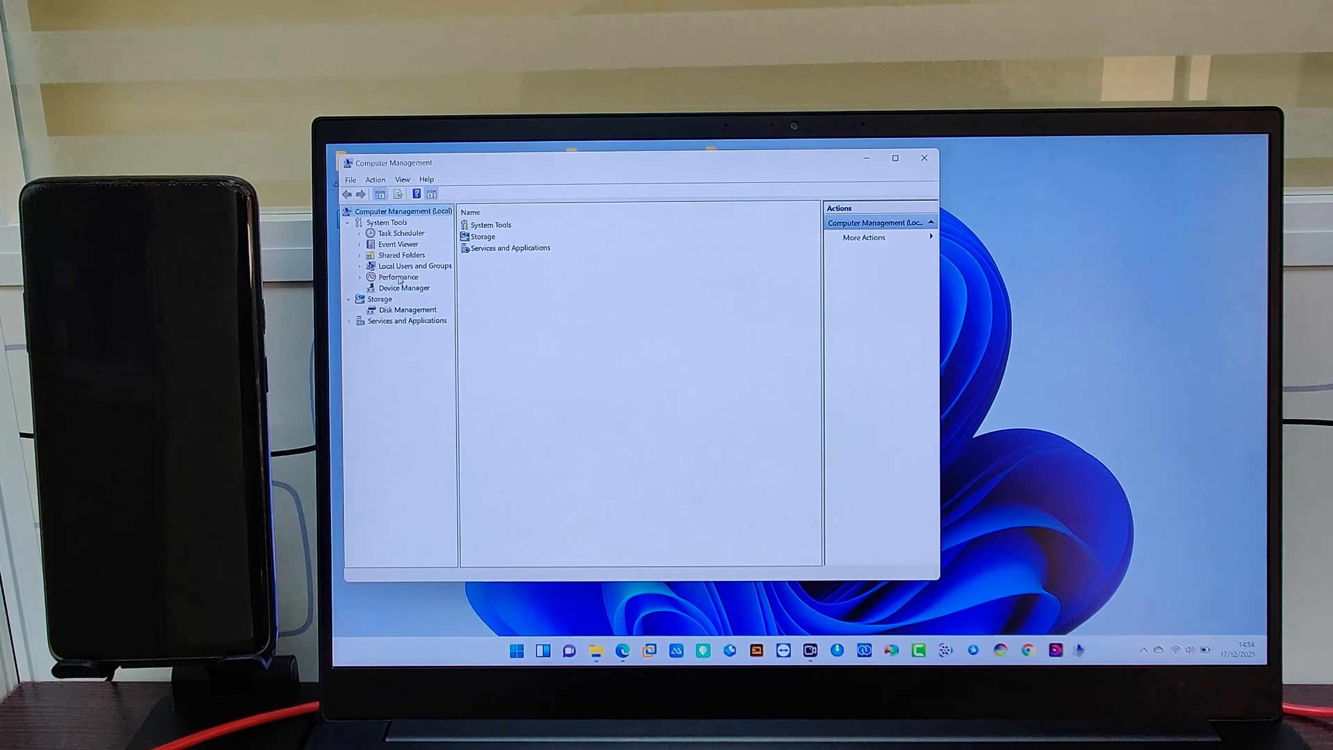
click(403, 287)
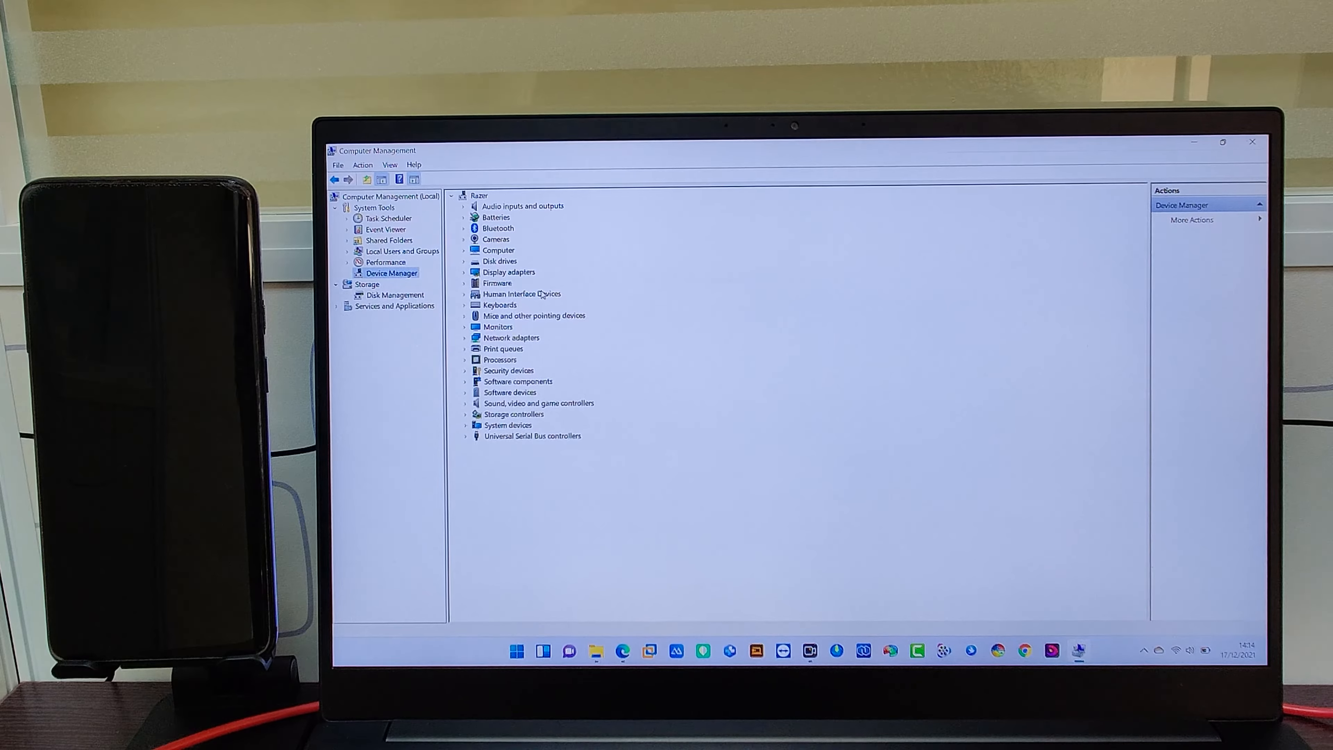